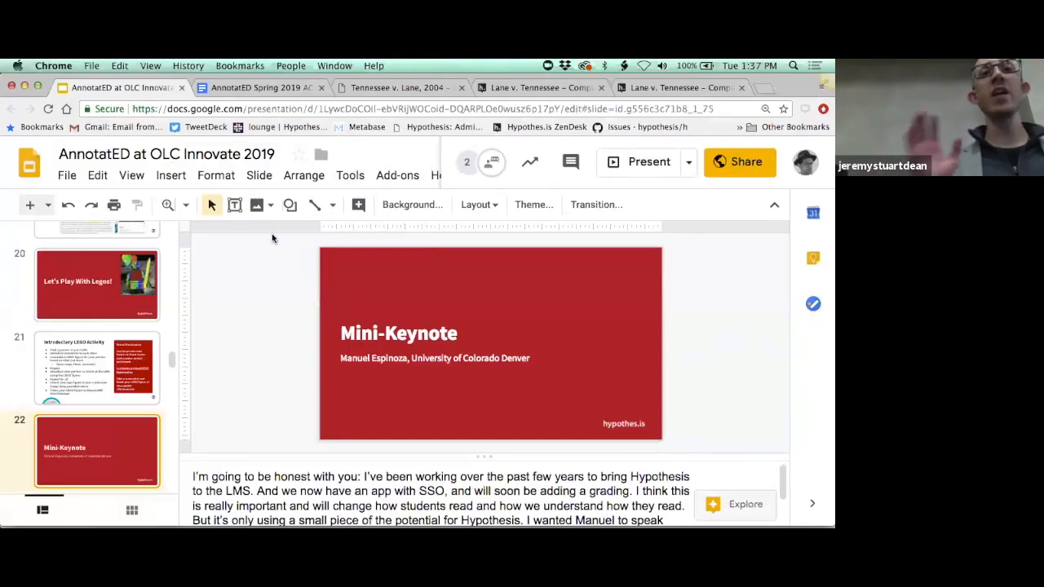
mouse_move(747, 162)
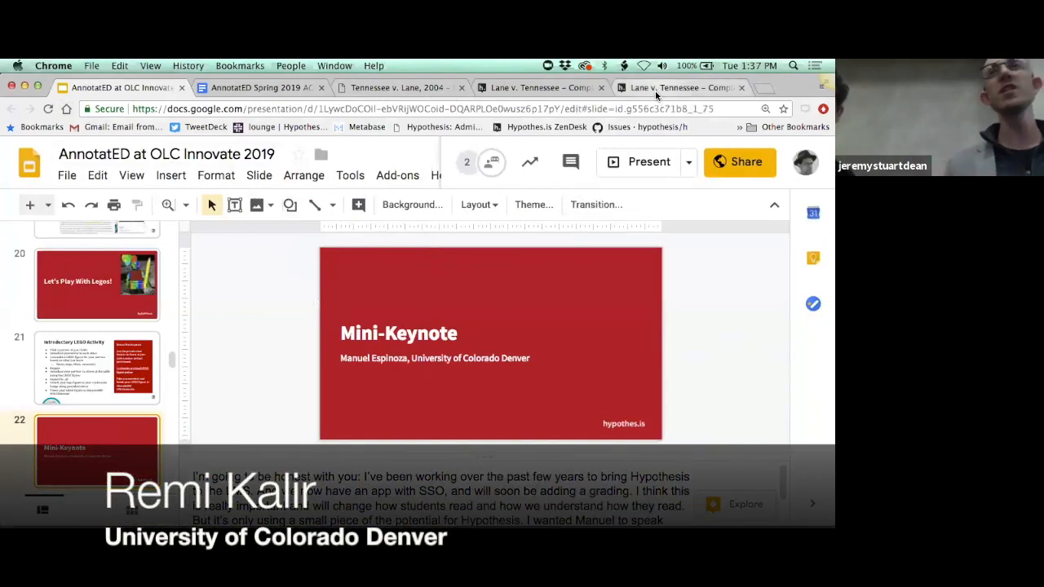
- Open '01 Lane Dist 01 – 08_18_1998' from the Tennessee v. Lane page in Hypothesis
left_click(673, 87)
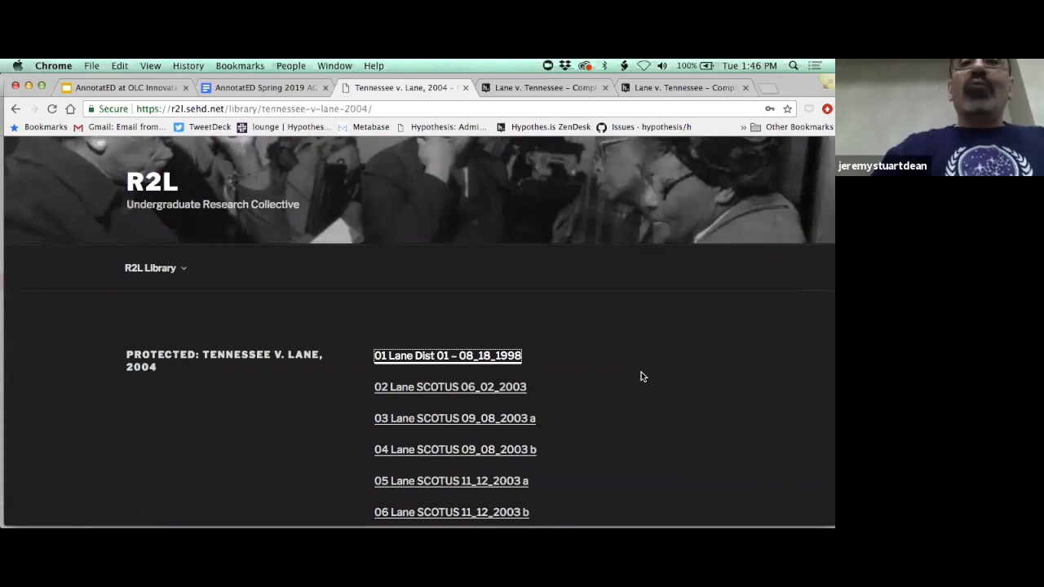
scroll("down", 3)
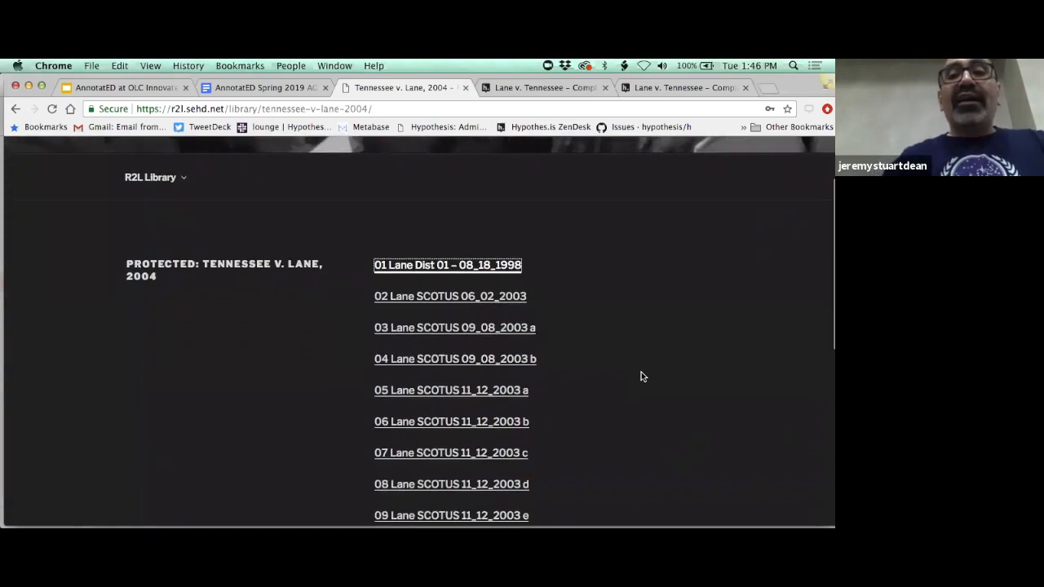
scroll("down", 3)
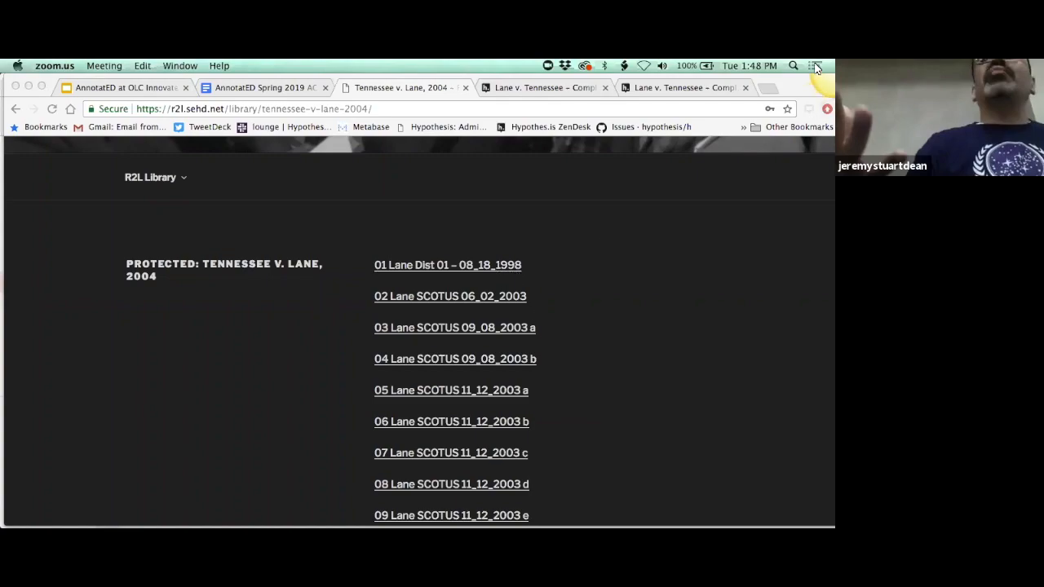
mouse_move(584, 268)
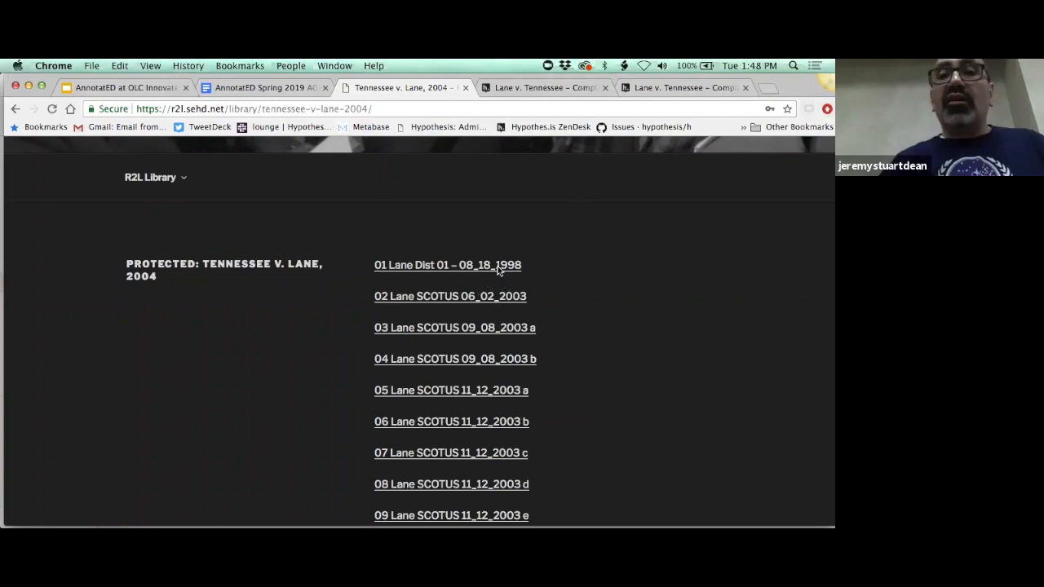
left_click(447, 264)
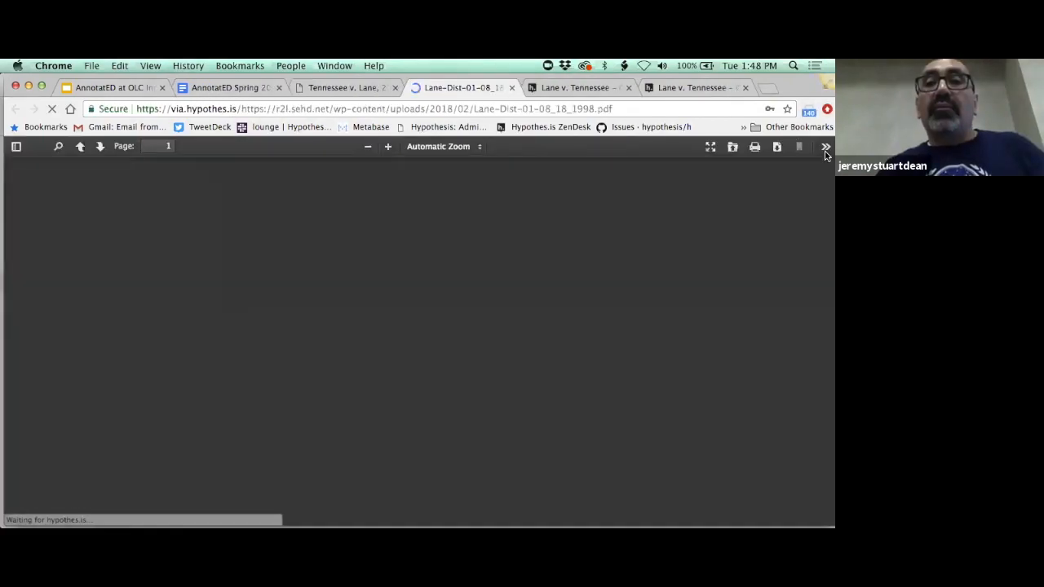